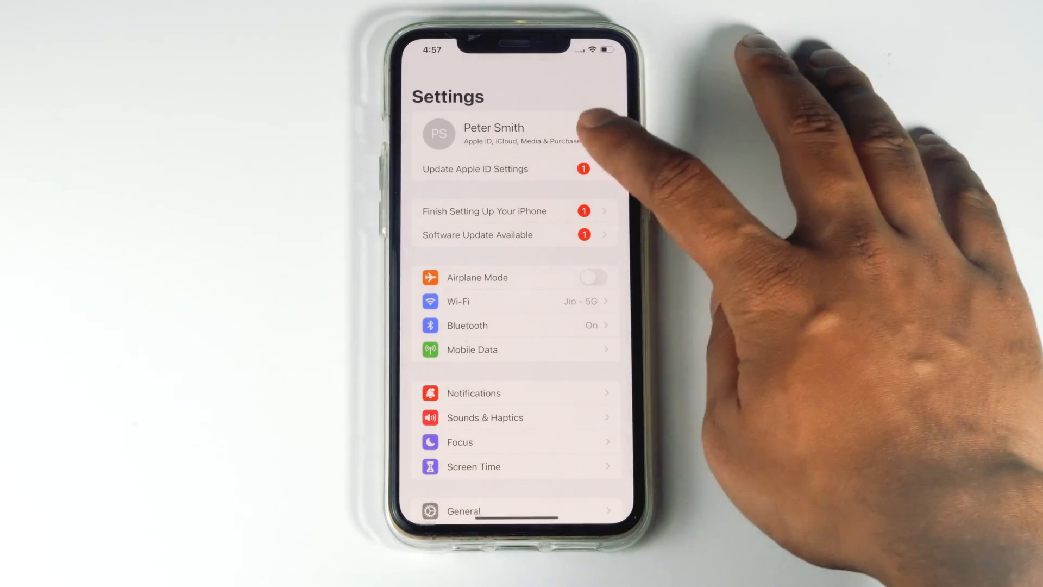
Step: Go into the Apple ID account to reach the iCloud sync list
left_click(493, 133)
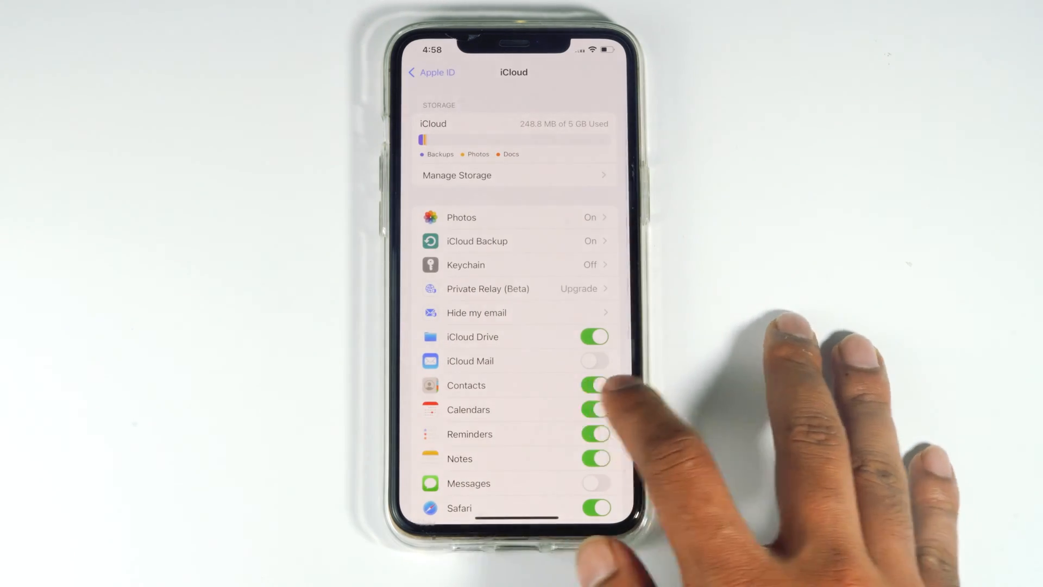
Step: Switch iCloud Contacts syncing off and return to the main Settings list
left_click(595, 385)
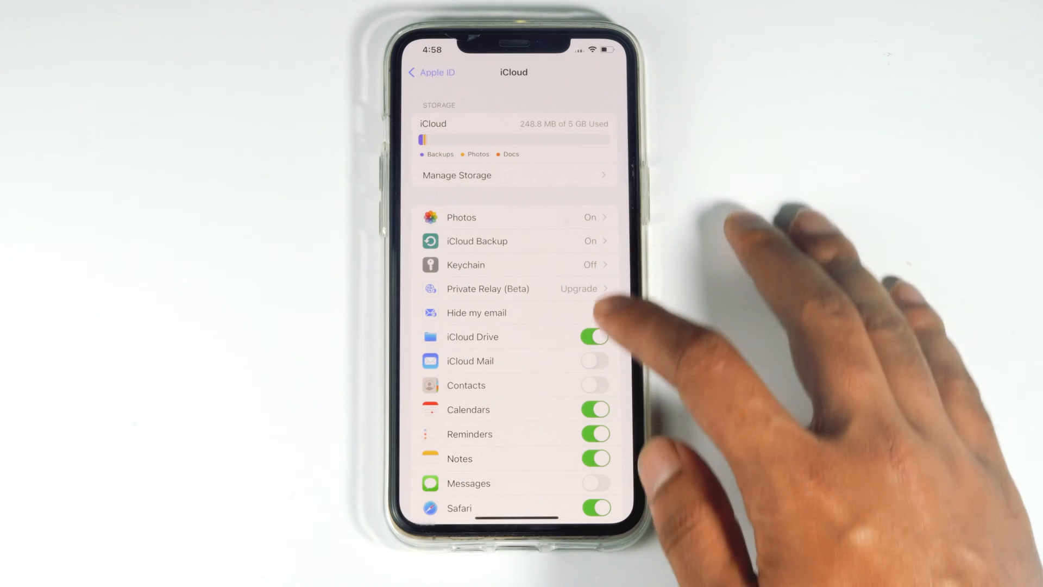
left_click(594, 337)
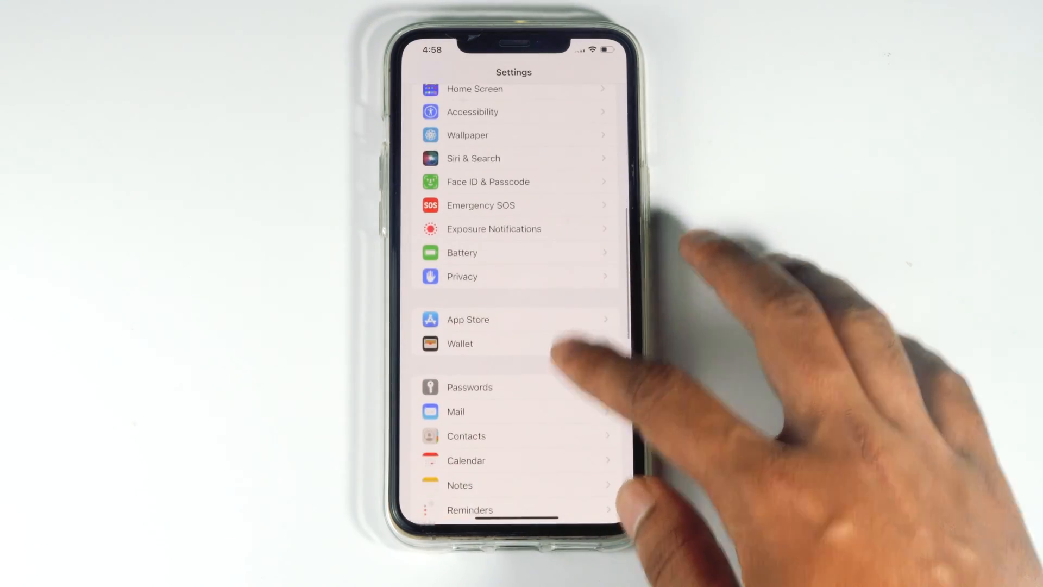
Step: Switch Contacts off for the Gmail account under Contacts > Accounts
left_click(466, 436)
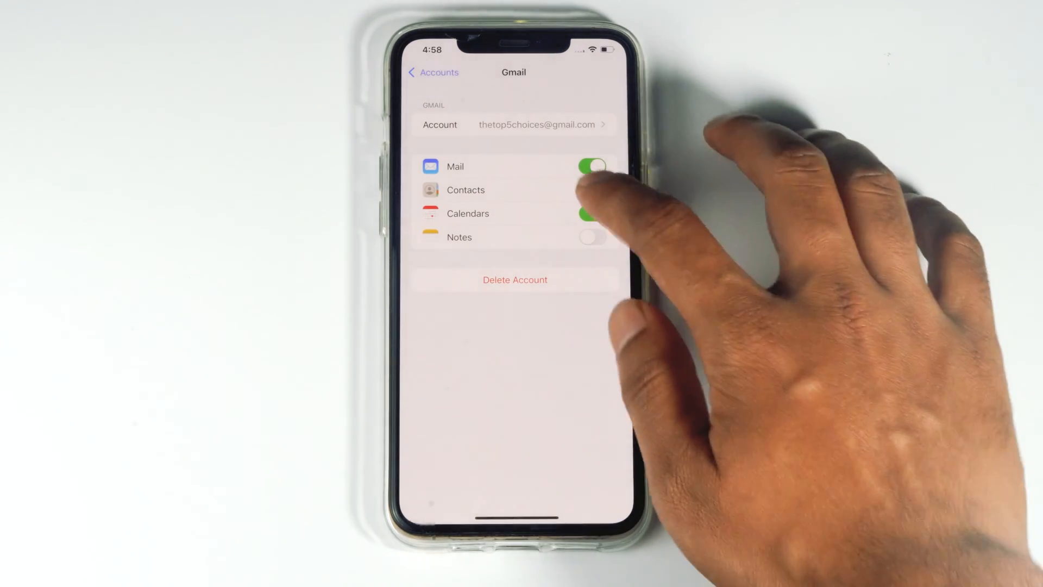
left_click(591, 189)
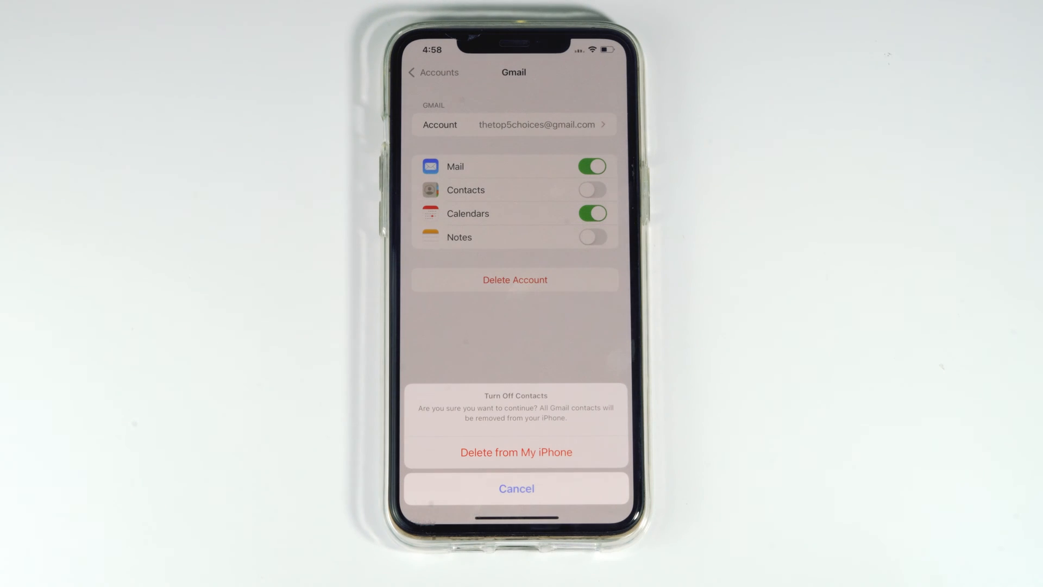